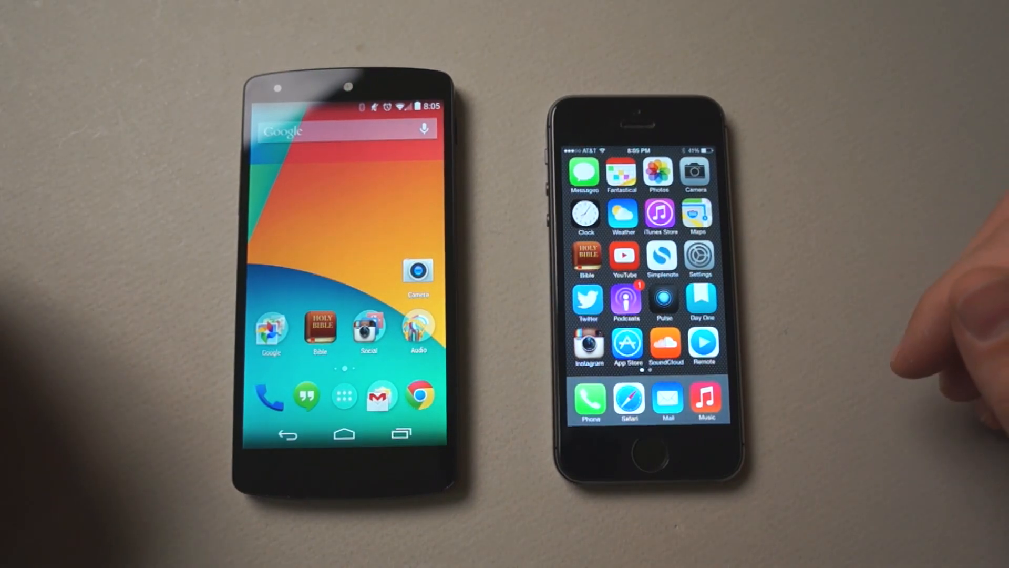
- Swipe to the app list and launch Geekbench 3 on the phone
scroll(left, 3)
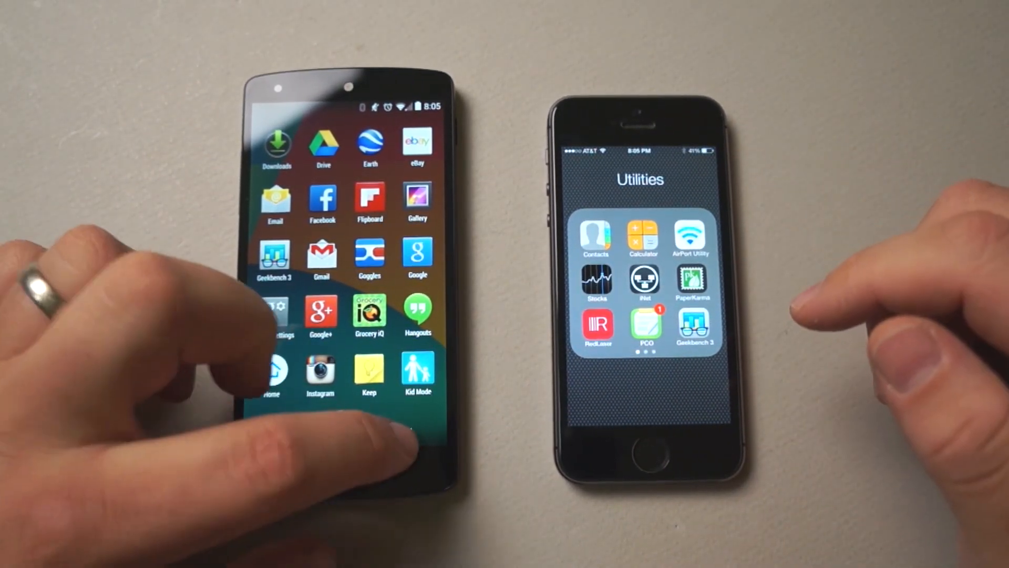
click(399, 435)
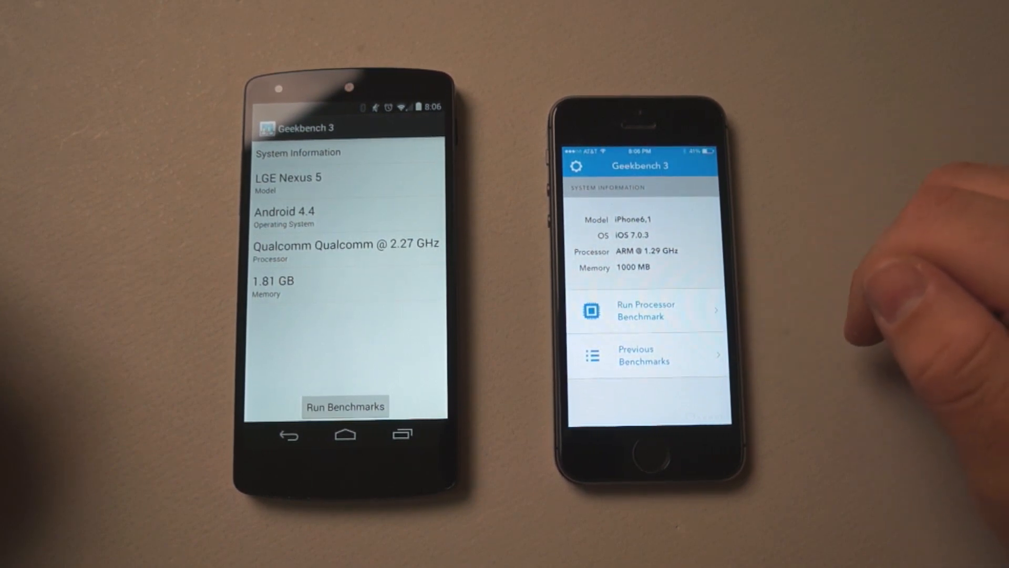
- Run the processor benchmark, then leave the results: Nexus 5 929/2737, iPhone 1413/2562
click(646, 310)
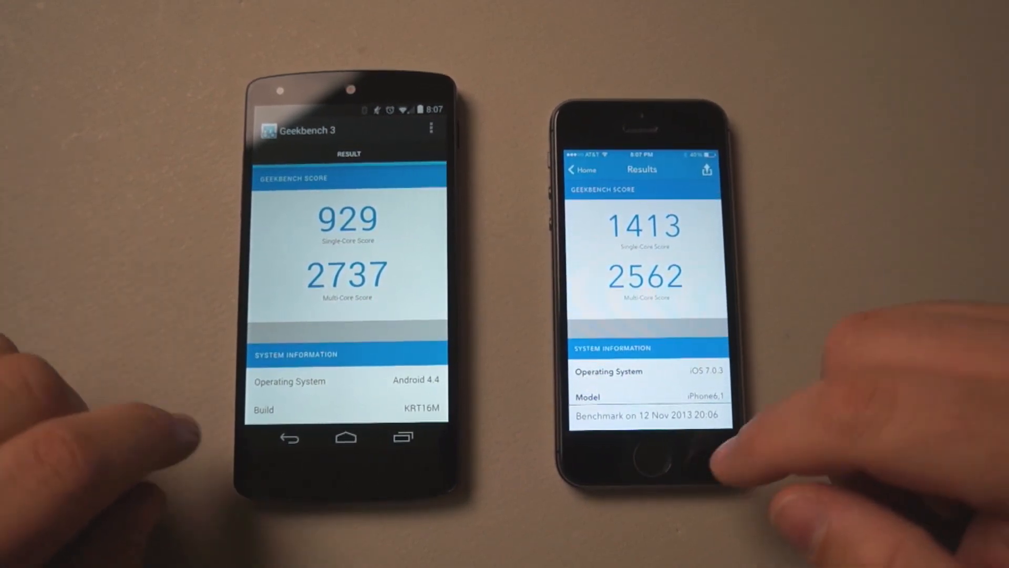
click(346, 437)
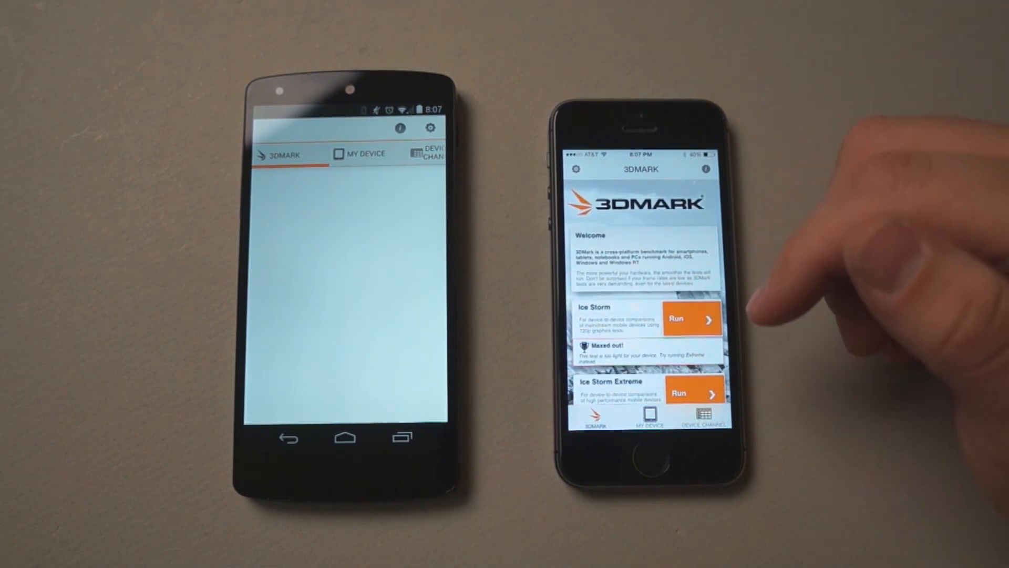
- Scroll the 3DMark Welcome page to the Ice Storm tests list
scroll(down, 3)
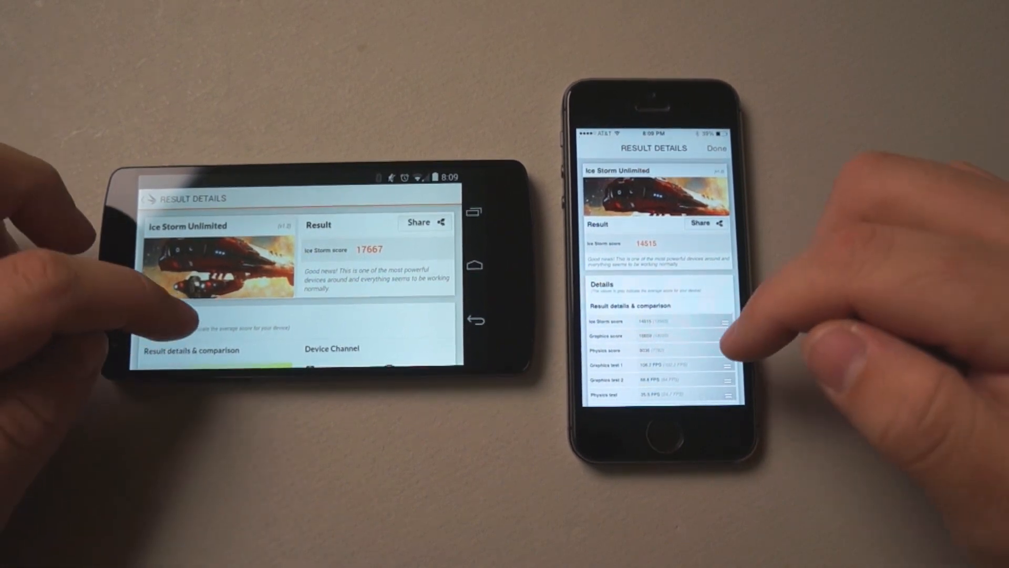
- Scroll through the Ice Storm Unlimited result details and device comparison rankings
scroll(down, 3)
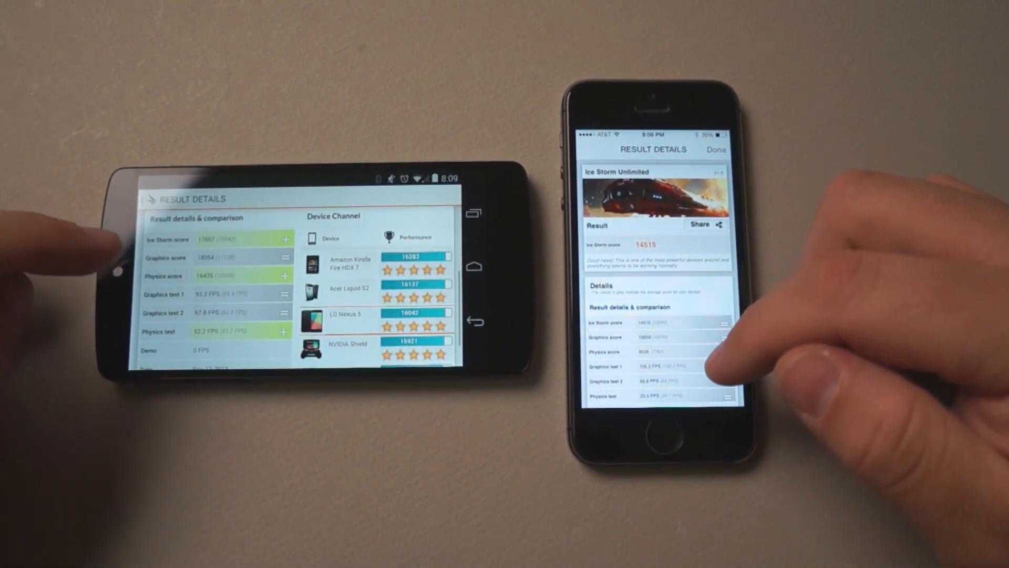
scroll(down, 3)
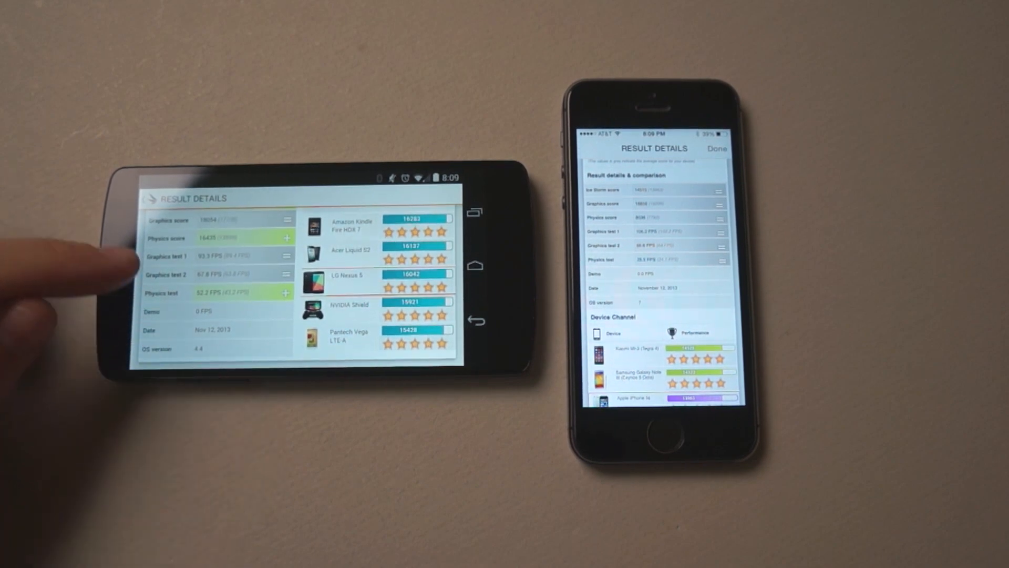
scroll(down, 3)
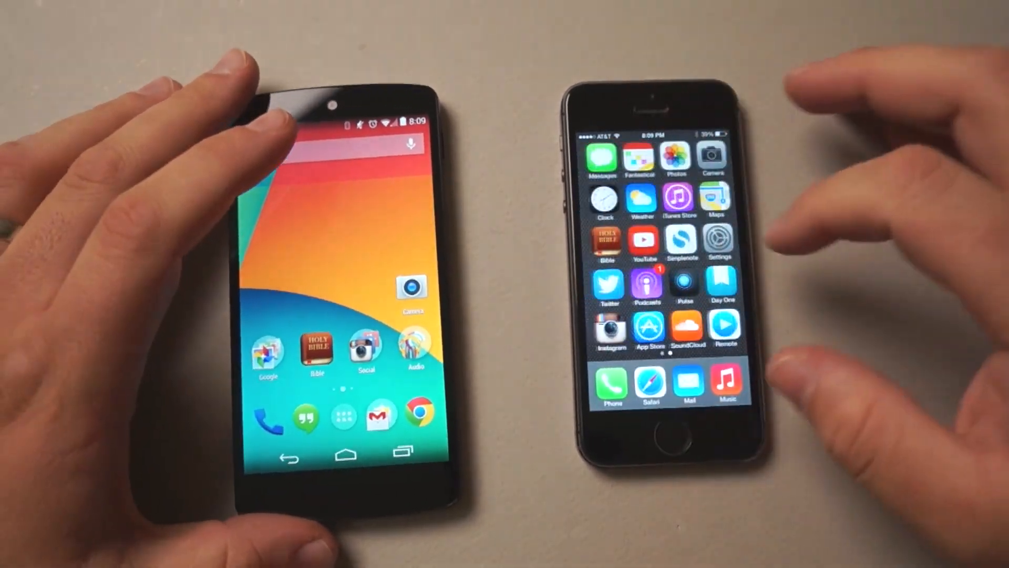
- Launch the web browser from the home screen
click(420, 411)
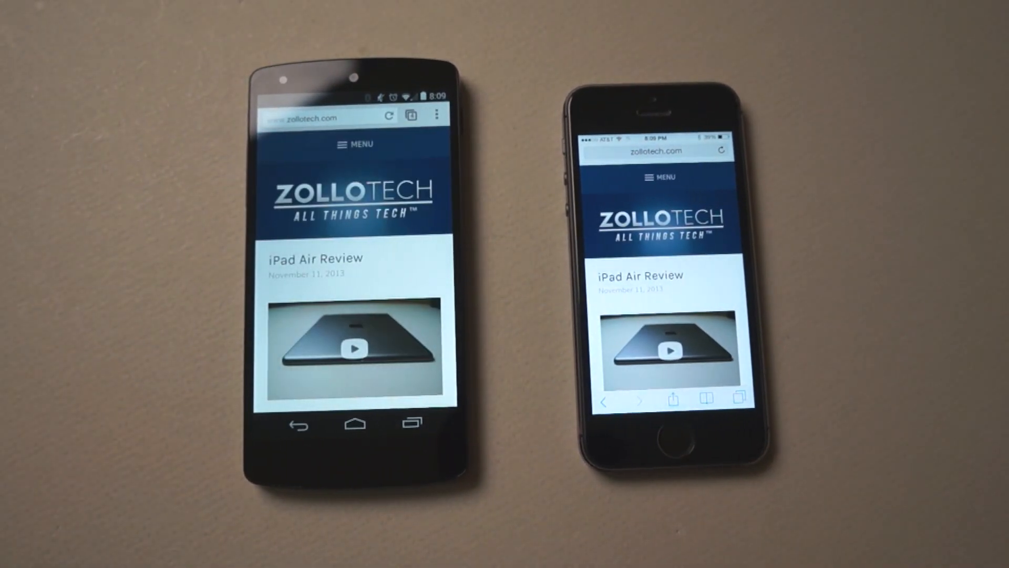
- Scroll down the zollotech.com homepage through its latest articles
scroll(down, 3)
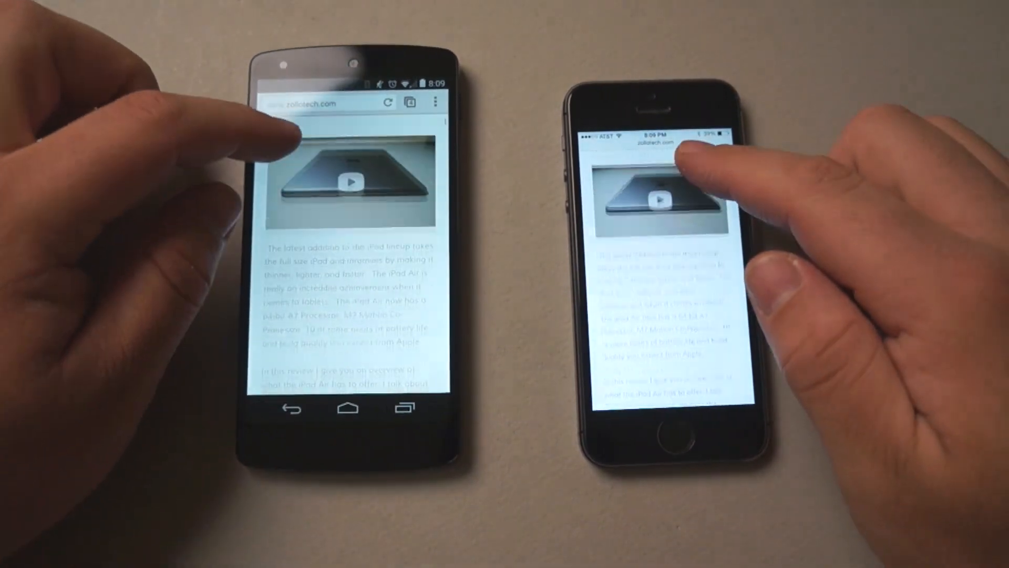
scroll(down, 3)
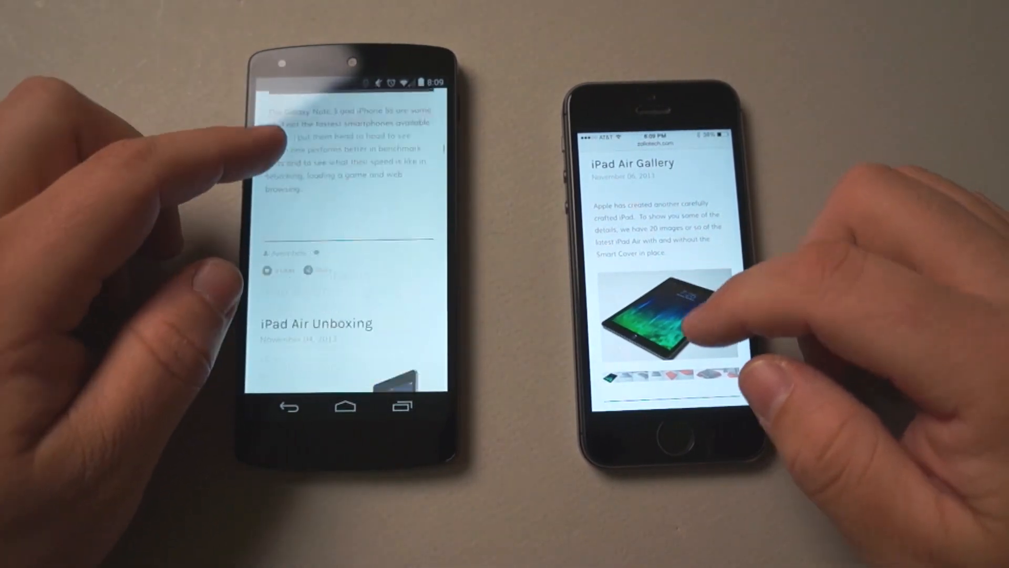
scroll(down, 3)
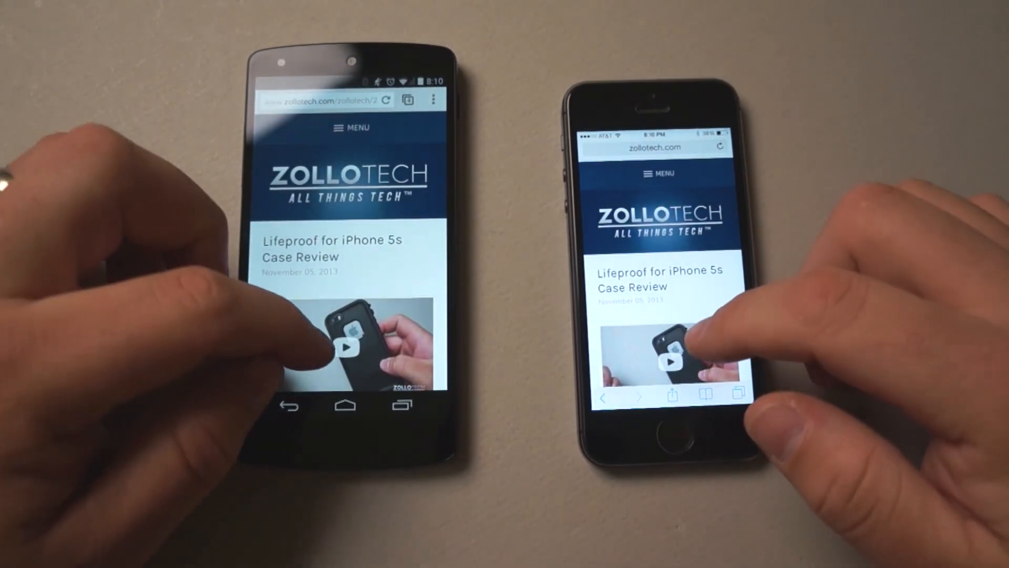
- Scroll to the Lifeproof for iPhone 5s Case Review post
scroll(down, 3)
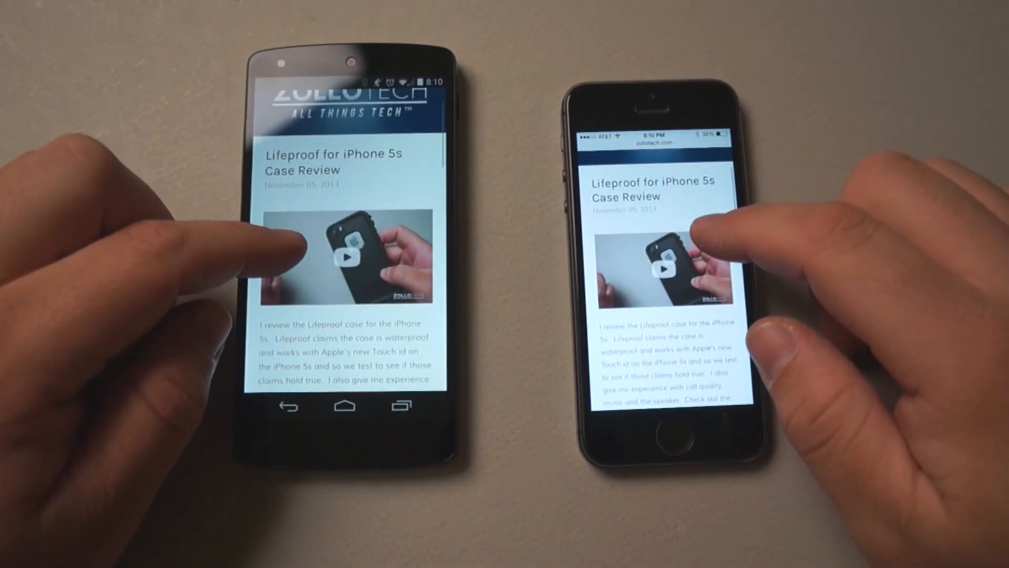